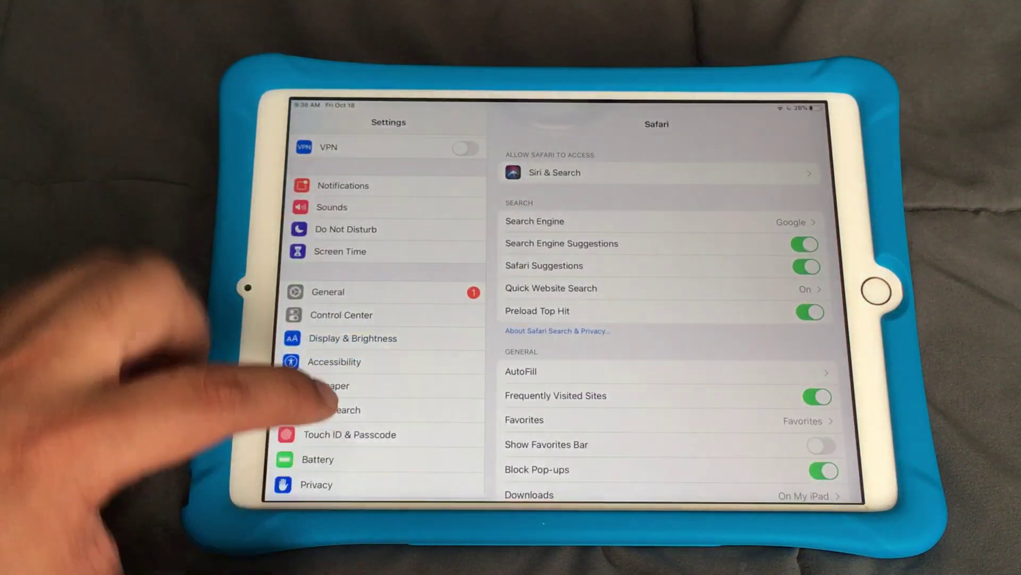
Reach Request Desktop Website under Settings for Websites, showing All Websites switched on.
{"action": "scroll", "scroll_direction": "down", "scroll_amount": 3}
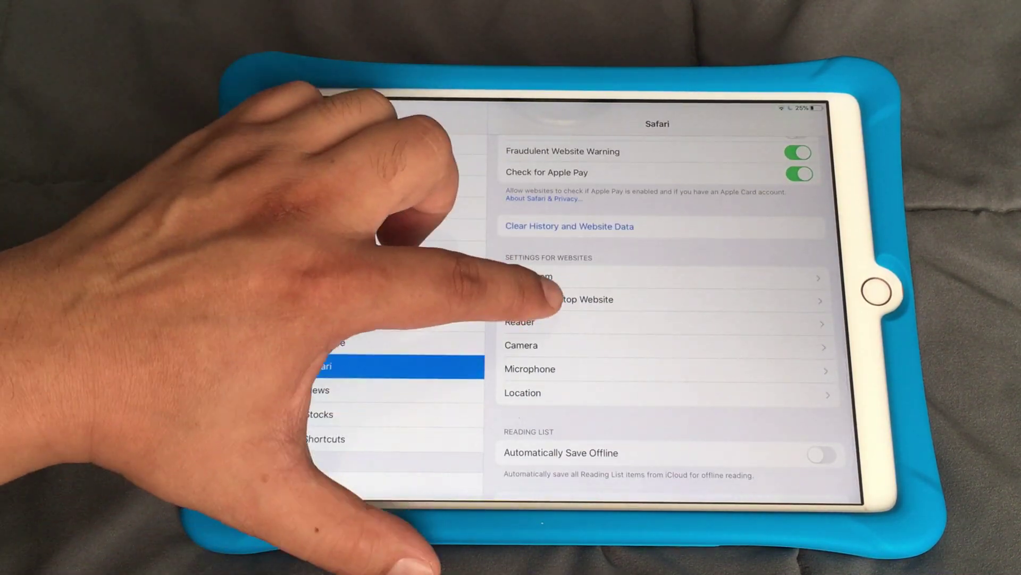
{"action": "left_click", "coordinate": [573, 299]}
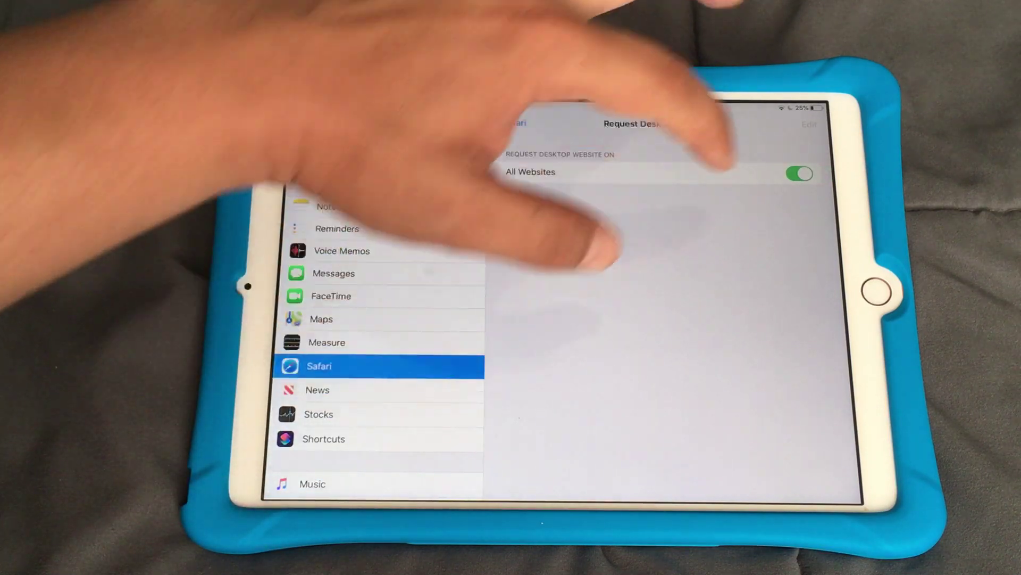